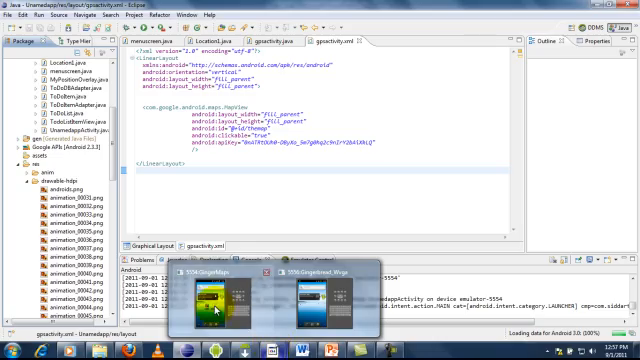
Switch to the emulator and launch the MyWay app to its Powered By ANDROID screen
left_click(210, 290)
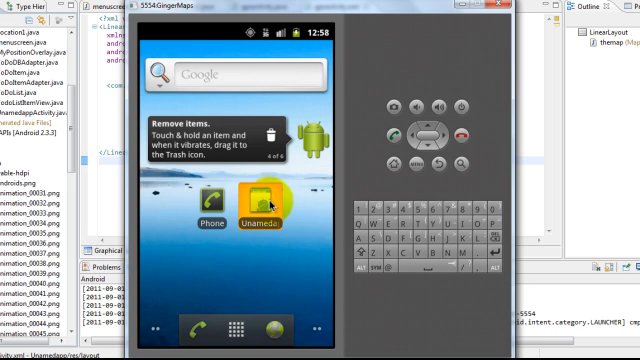
left_click(256, 202)
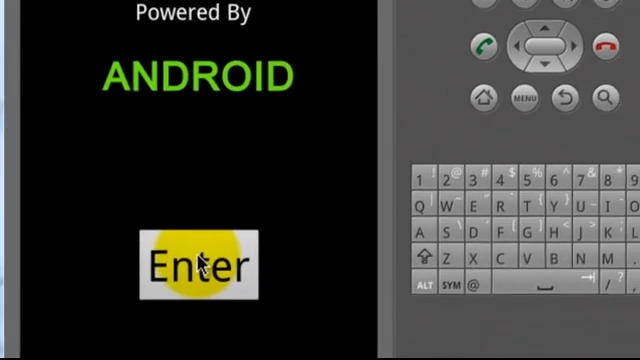
Enter the app, open GPS Maps and zoom the satellite map from world view into Hyderabad
left_click(204, 264)
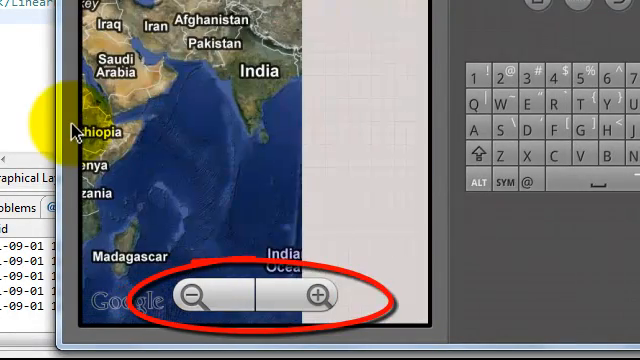
left_click(316, 296)
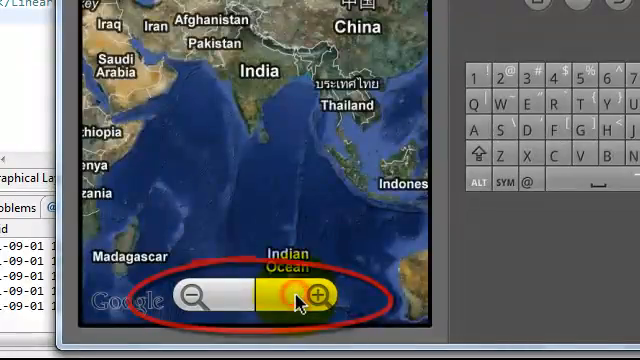
left_click(314, 300)
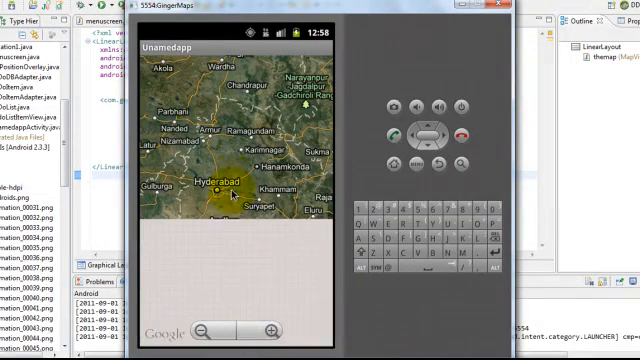
left_click(268, 332)
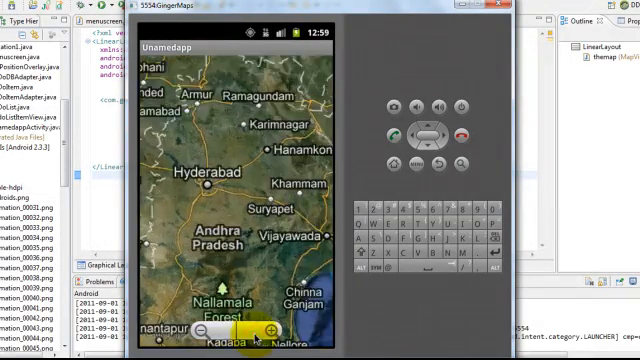
left_click(272, 332)
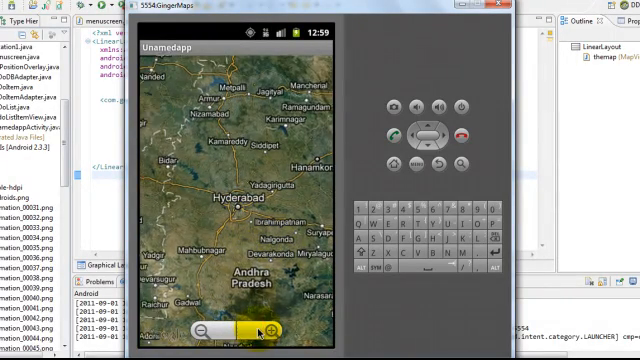
left_click(278, 330)
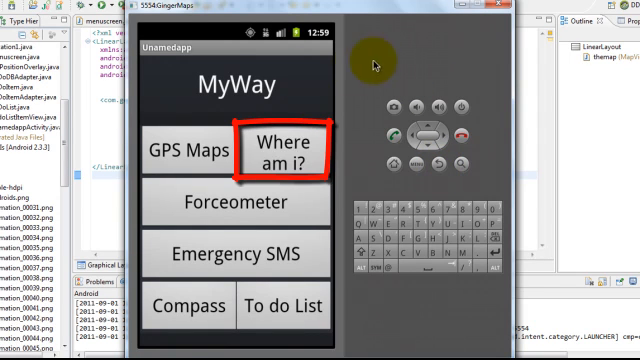
mouse_move(320, 148)
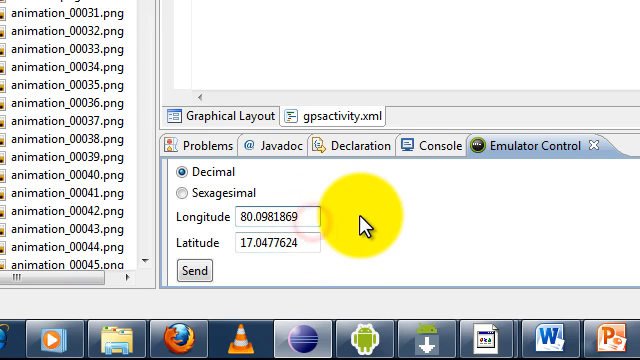
Send mock coordinates 80.0981869 / 17.0477624 to the emulator and ask MyWay 'Where am I?'
left_click(196, 270)
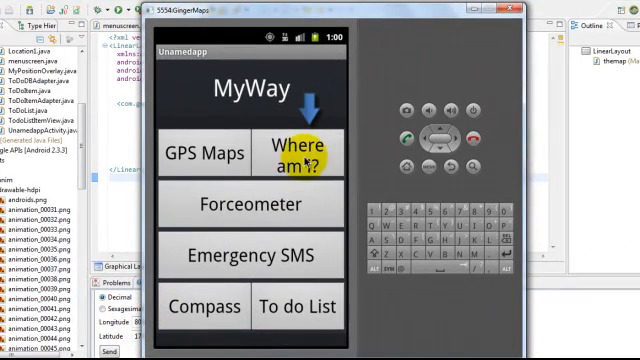
mouse_move(376, 60)
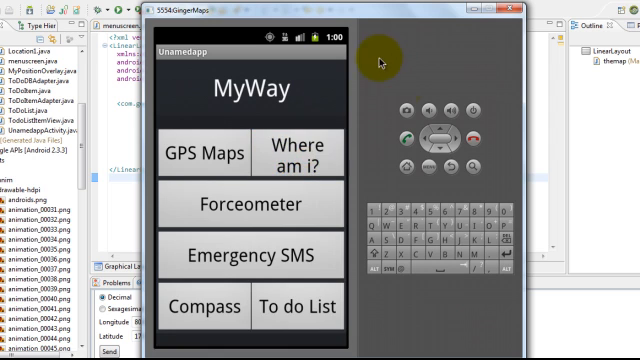
left_click(204, 152)
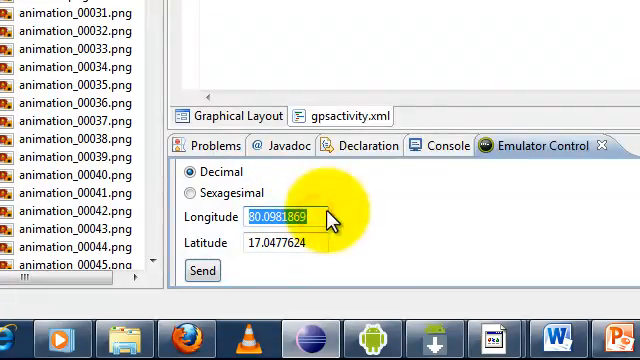
Change the mock longitude to -122.084095, clear the latitude, and re-query the location
type("-122.084095")
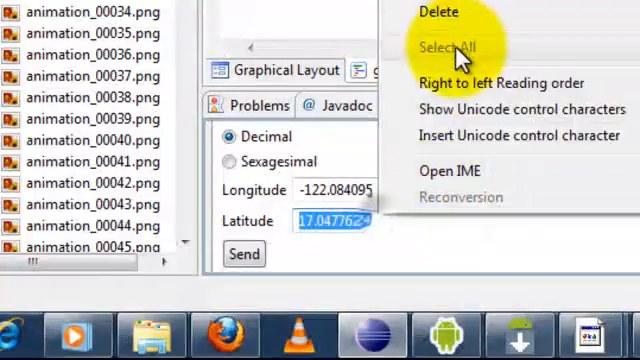
left_click(244, 252)
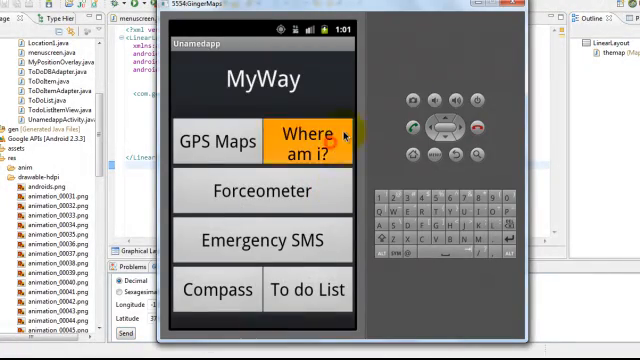
left_click(312, 138)
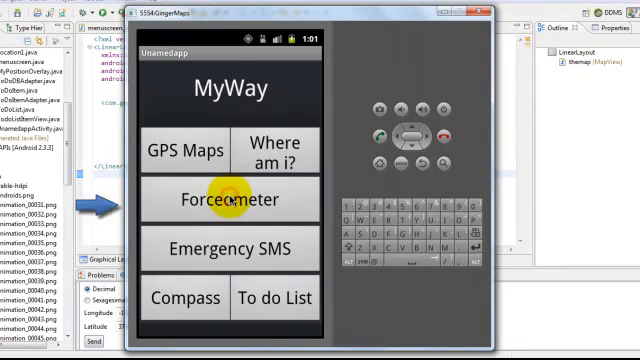
Open the Forceometer feature from the MyWay main menu
left_click(228, 200)
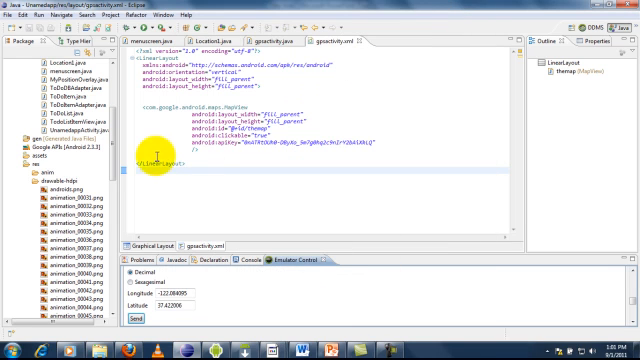
Scroll strings.xml to the querystring entry and set its value to 'are you'
scroll("down", 3)
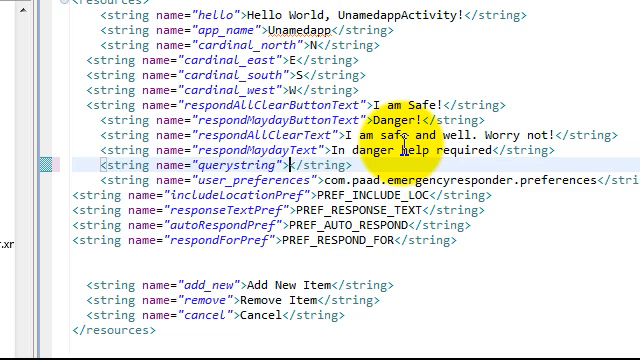
type("are you")
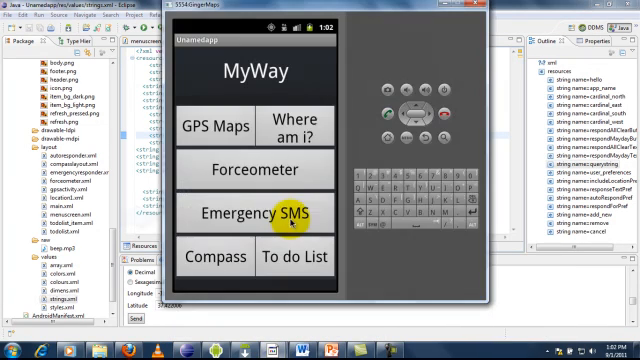
Focus the emulator and open MyWay's Emergency SMS responder screen
left_click(256, 212)
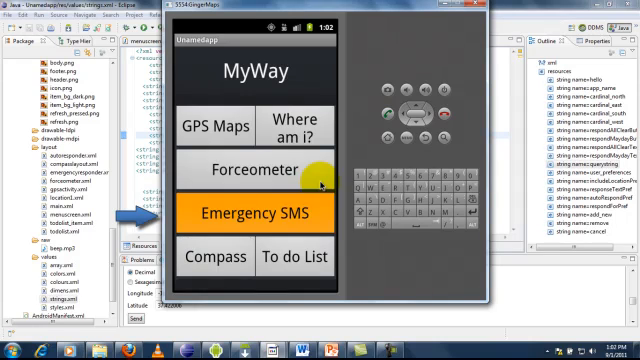
left_click(252, 212)
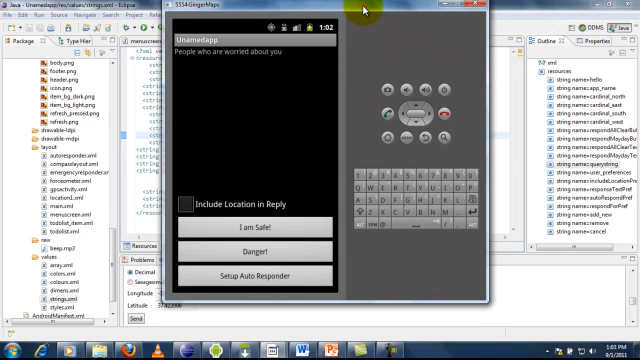
left_click(196, 204)
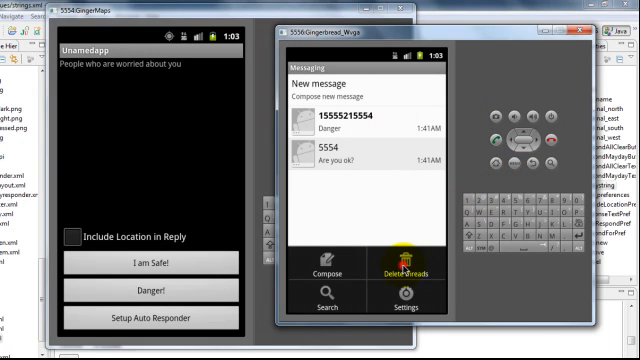
In the second emulator, message port 5554 and open the 'I am safe and well. Worry not!' conversation
left_click(420, 252)
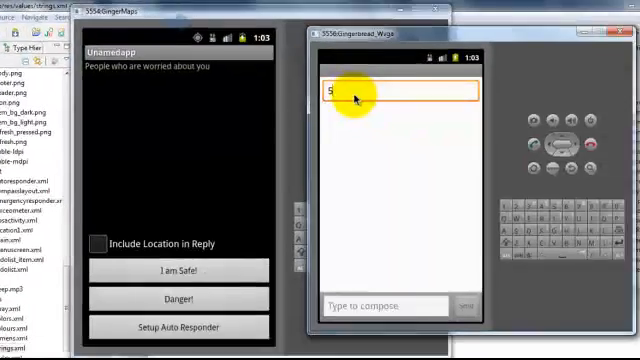
type("5554")
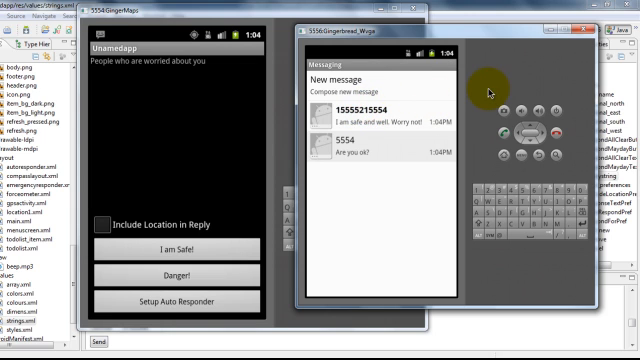
left_click(380, 112)
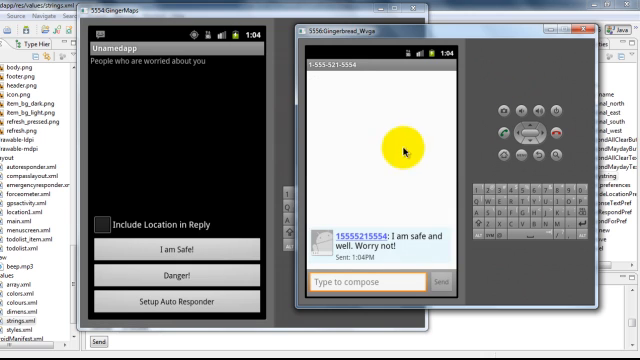
mouse_move(364, 222)
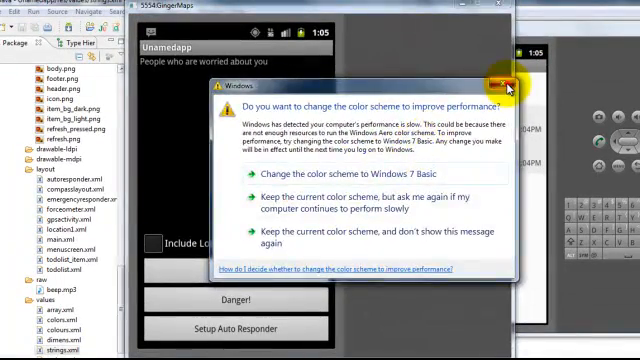
Dismiss the Windows colour-scheme prompt and toggle 'Include Location in Reply' on then off
left_click(504, 84)
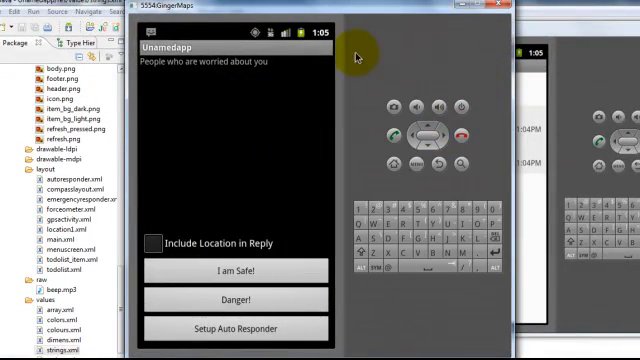
left_click(156, 244)
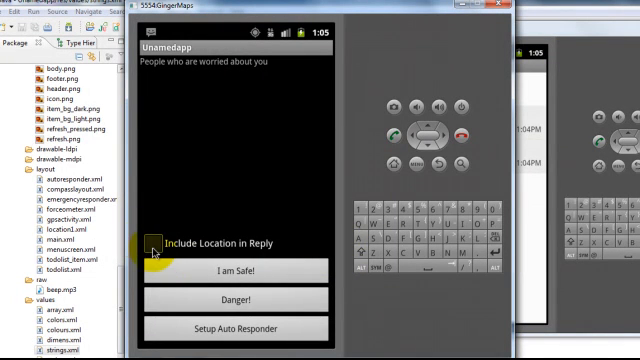
left_click(156, 244)
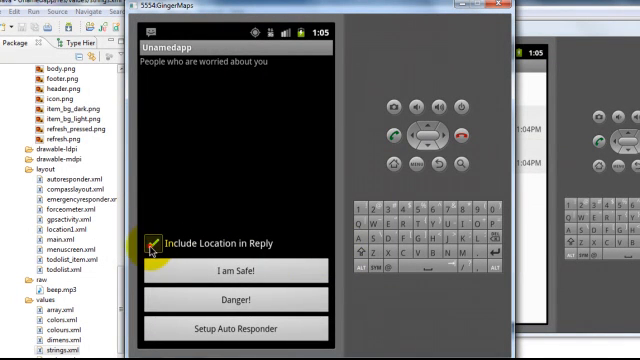
left_click(154, 242)
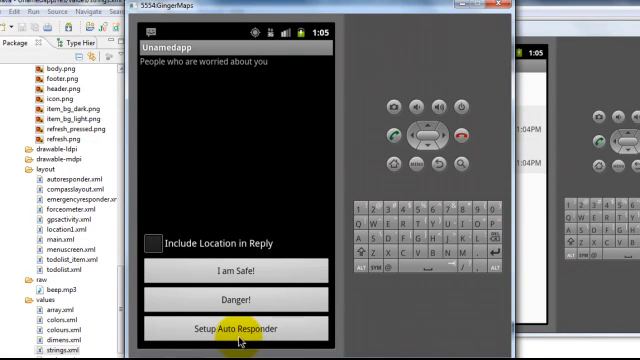
Open Setup Auto Responder and replace the 'Respond With' text with 'Help Required'
left_click(236, 328)
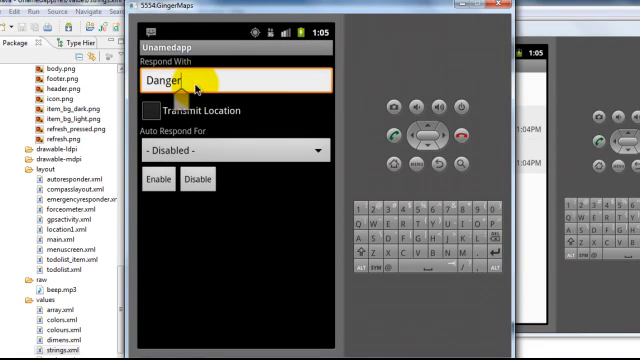
left_click(236, 80)
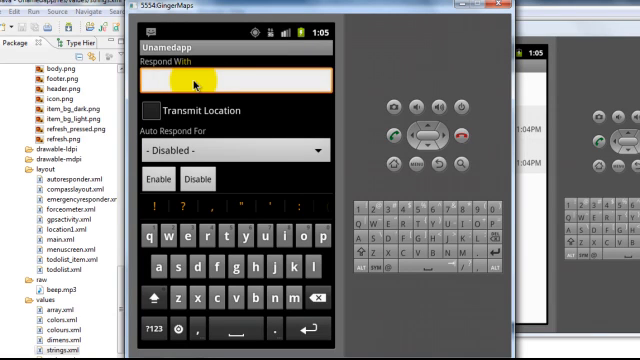
type("Help Re")
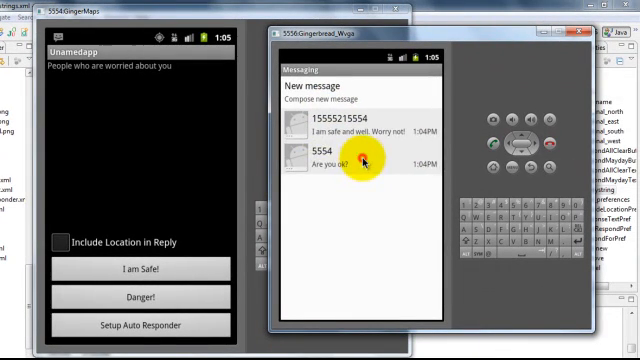
mouse_move(436, 124)
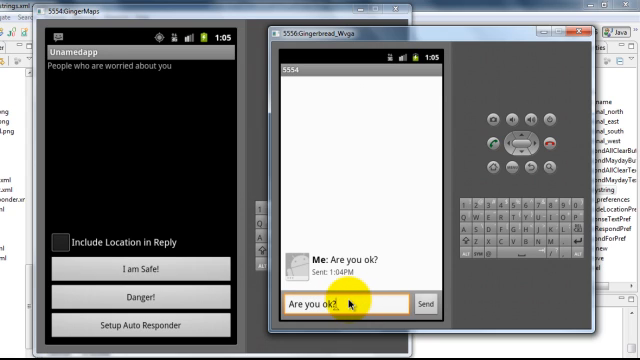
Send 'Are you ok?' to 5554 from the second phone and view the 'Help Required..!!' auto-reply
left_click(428, 300)
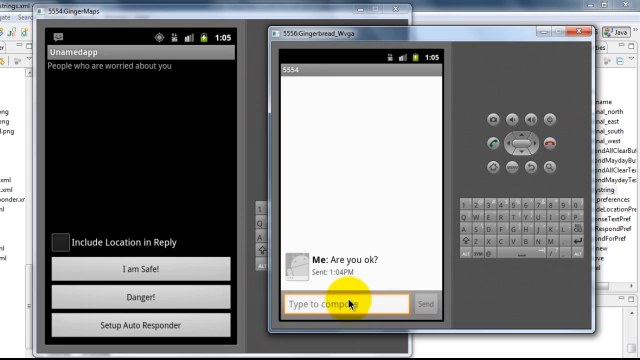
left_click(432, 304)
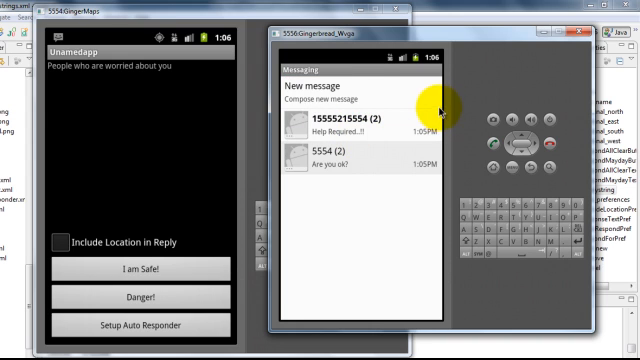
left_click(360, 120)
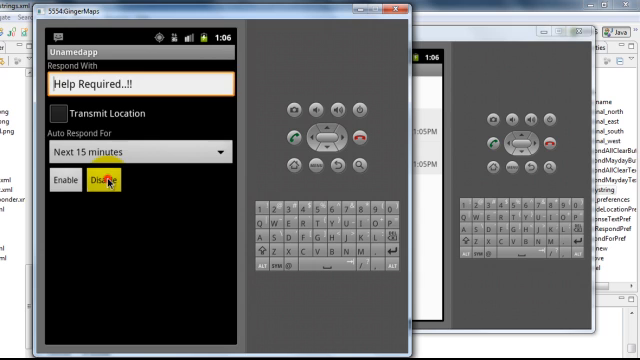
Disable the auto-responder and return to MyWay's main menu
left_click(104, 180)
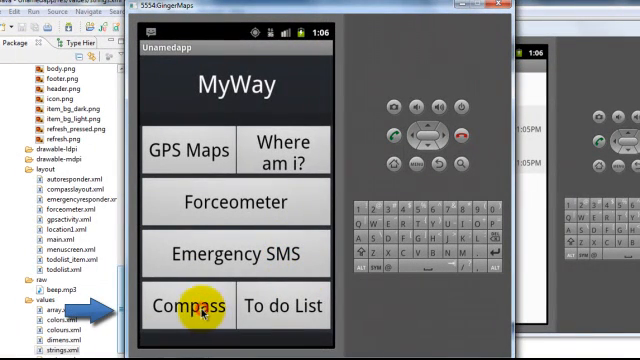
left_click(192, 306)
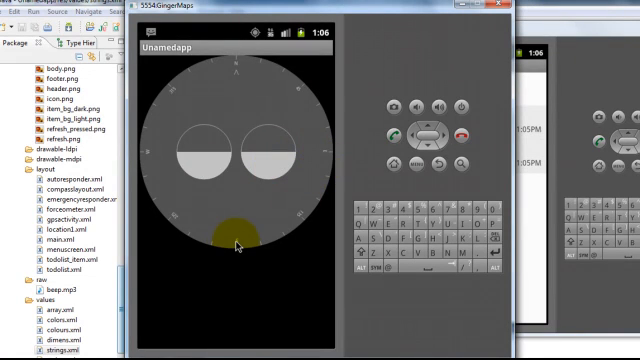
left_click(264, 160)
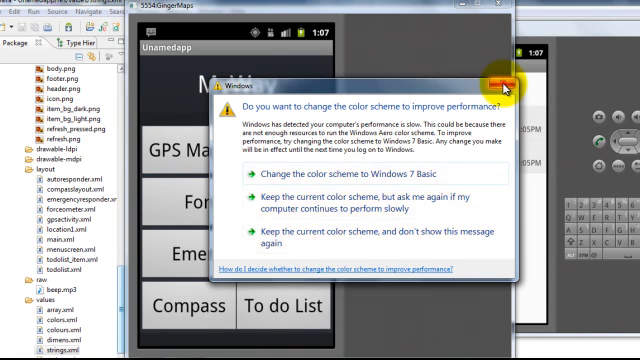
Dismiss the Windows colour scheme prompt and open MyWay's To do List screen
left_click(504, 82)
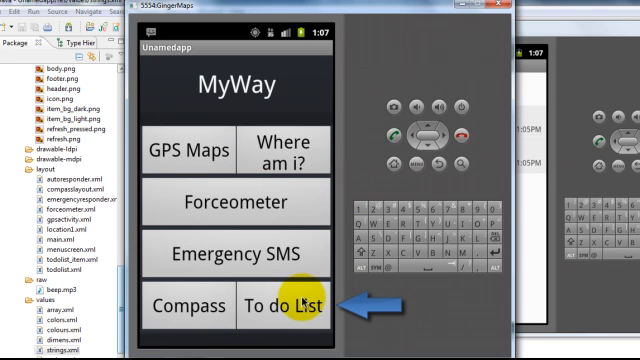
left_click(284, 304)
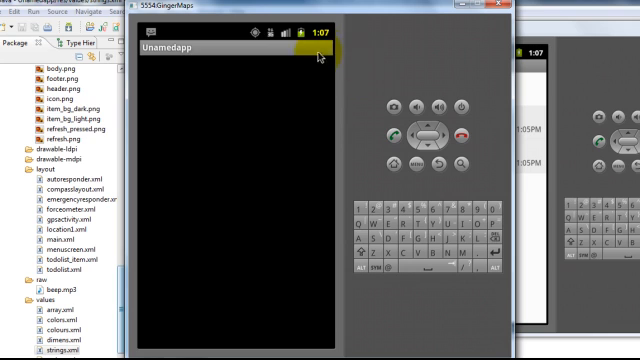
mouse_move(320, 136)
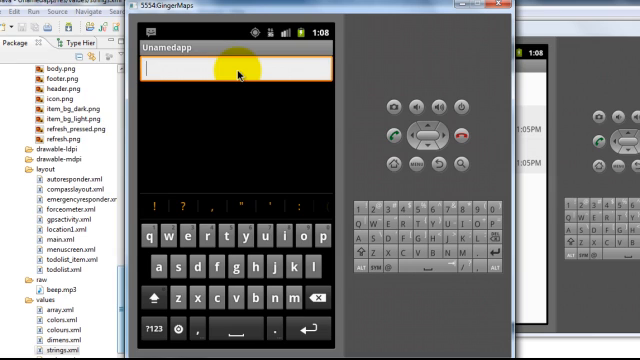
Add the entries 'To do 1', 'To do 2' and 'To do 3' to the to-do list
type("To do li")
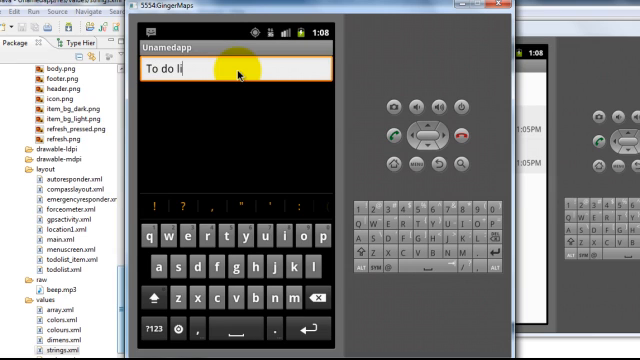
type("s")
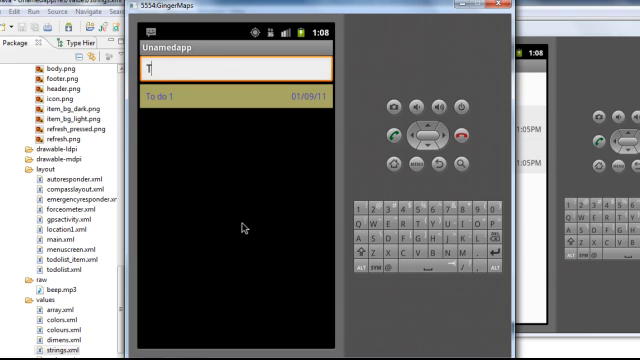
type("o do 2")
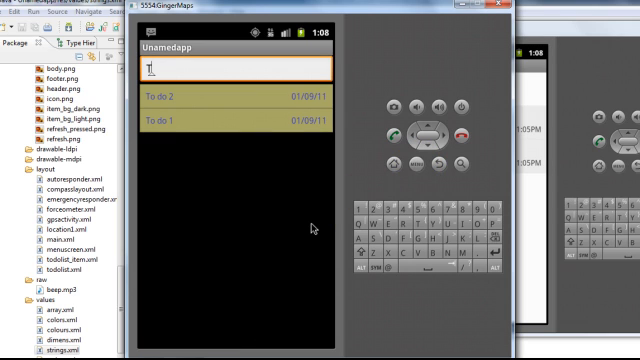
type("To do 3")
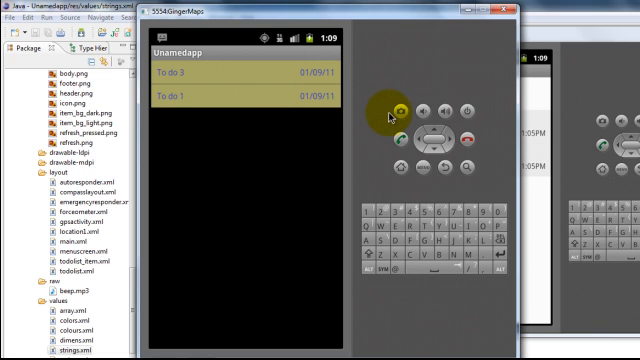
mouse_move(384, 116)
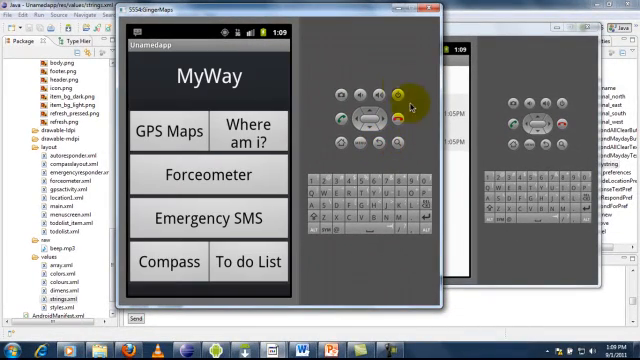
left_click(248, 260)
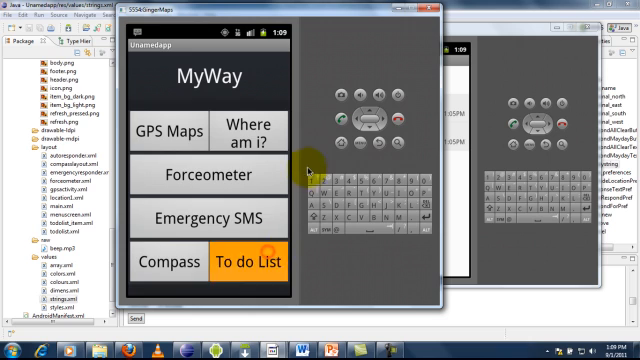
left_click(252, 260)
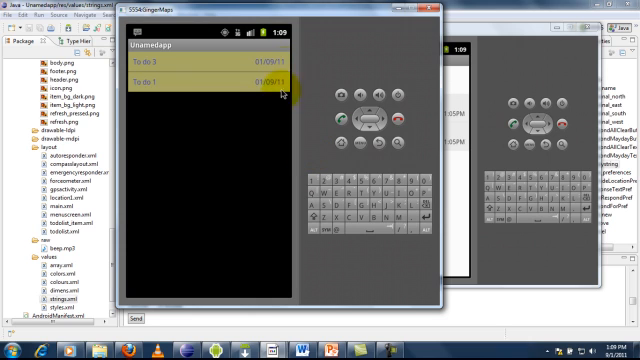